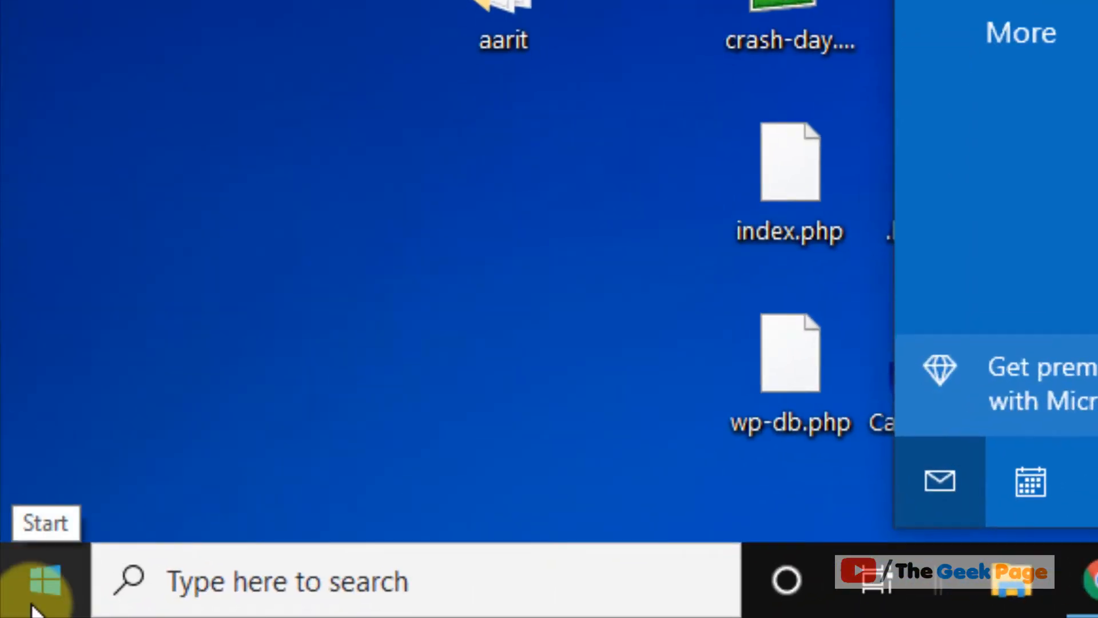
Step: Reach the Devices section of Windows Settings from the Start menu
left_click(35, 581)
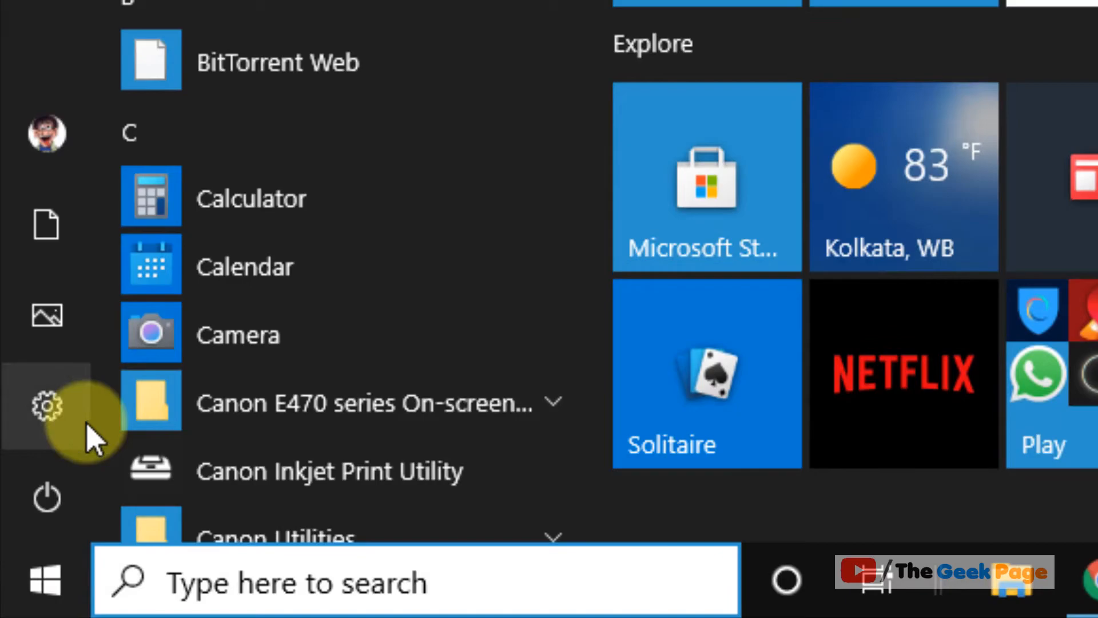
left_click(46, 407)
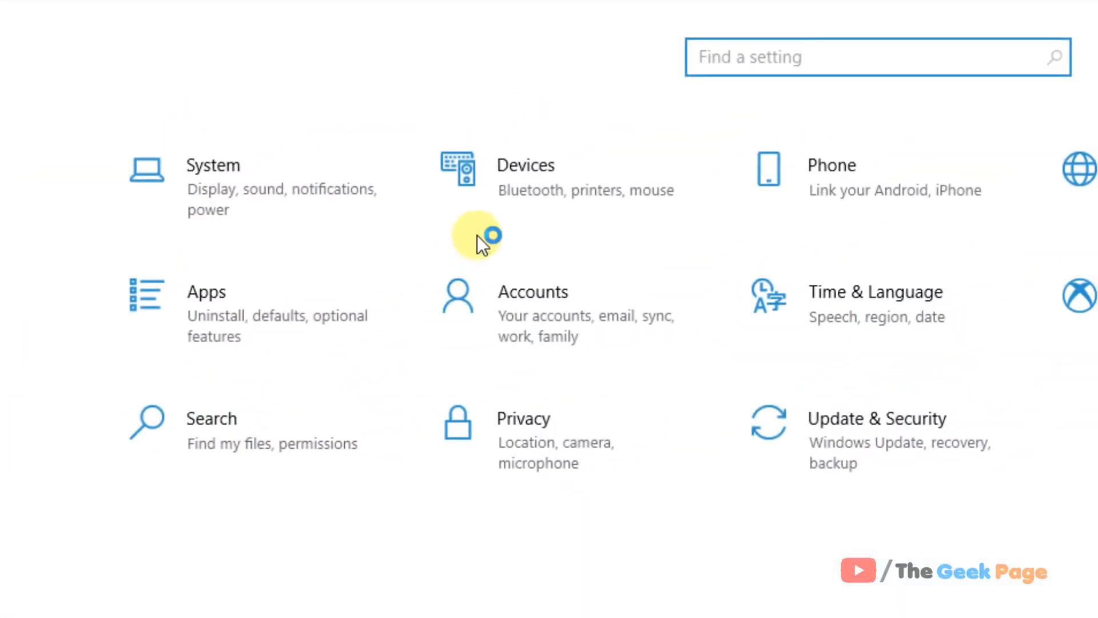
left_click(525, 171)
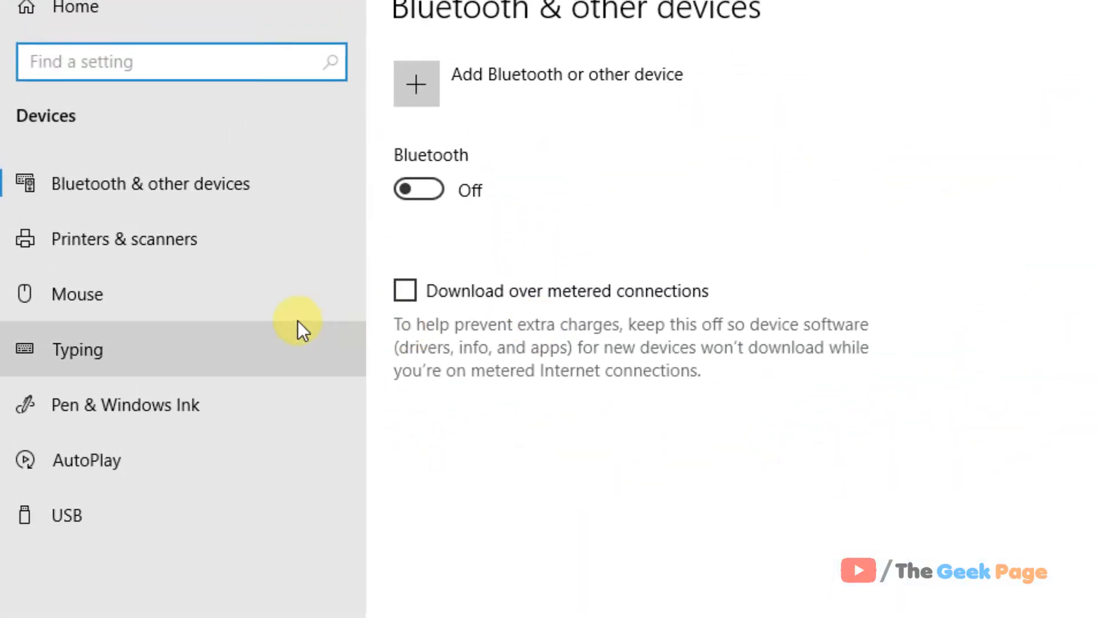
Step: Show the Typing page and leave 'Autocorrect misspelled words' switched off after toggling it
left_click(77, 350)
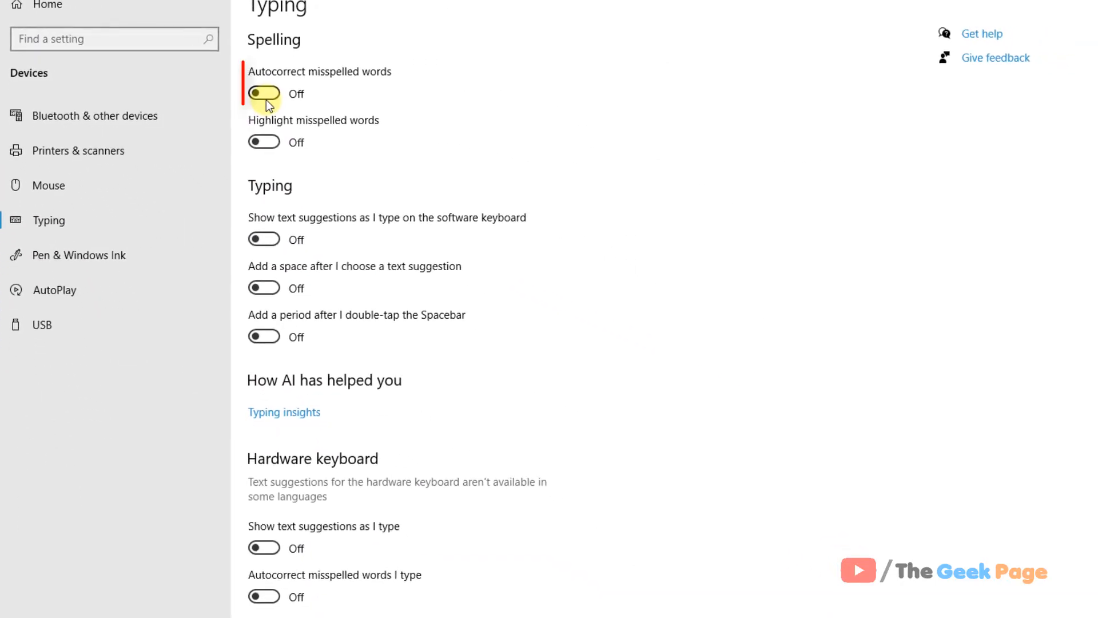
left_click(264, 92)
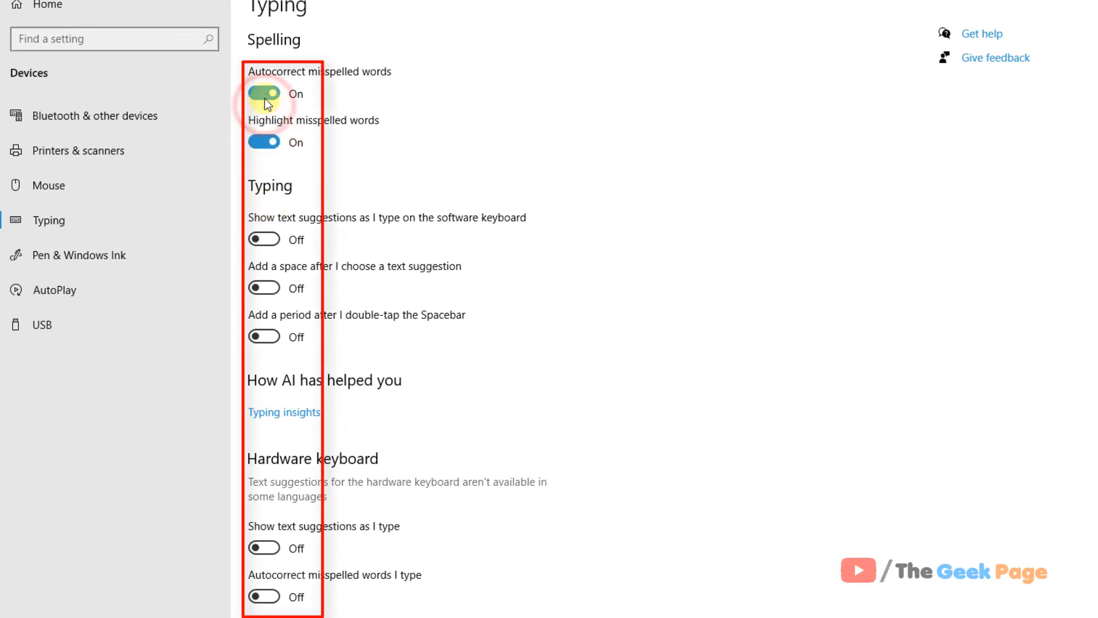
left_click(264, 94)
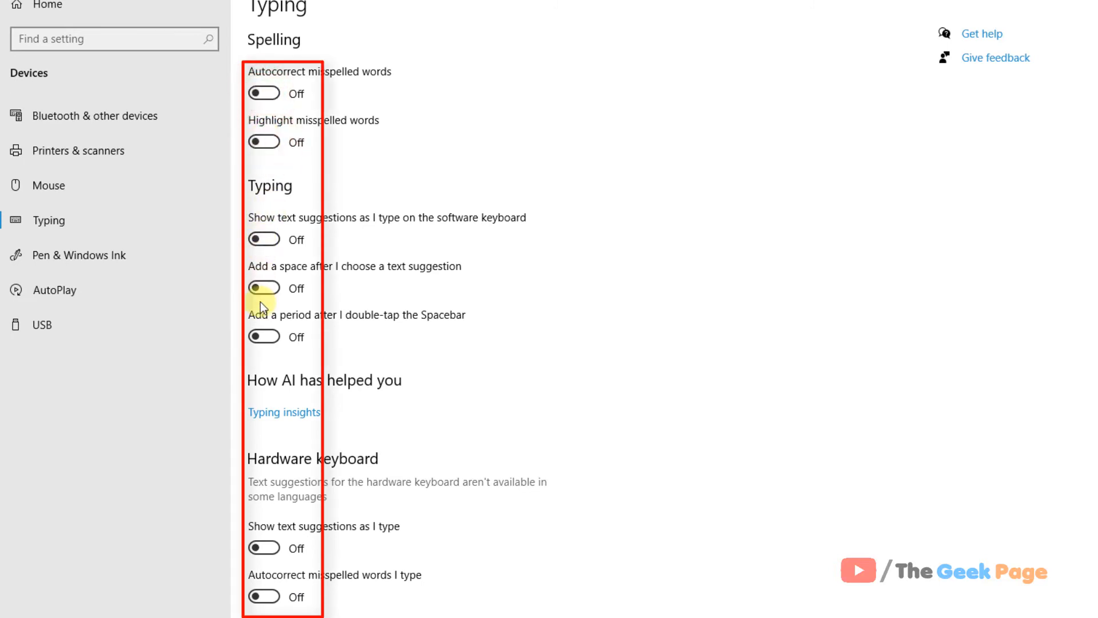
scroll("down", 3)
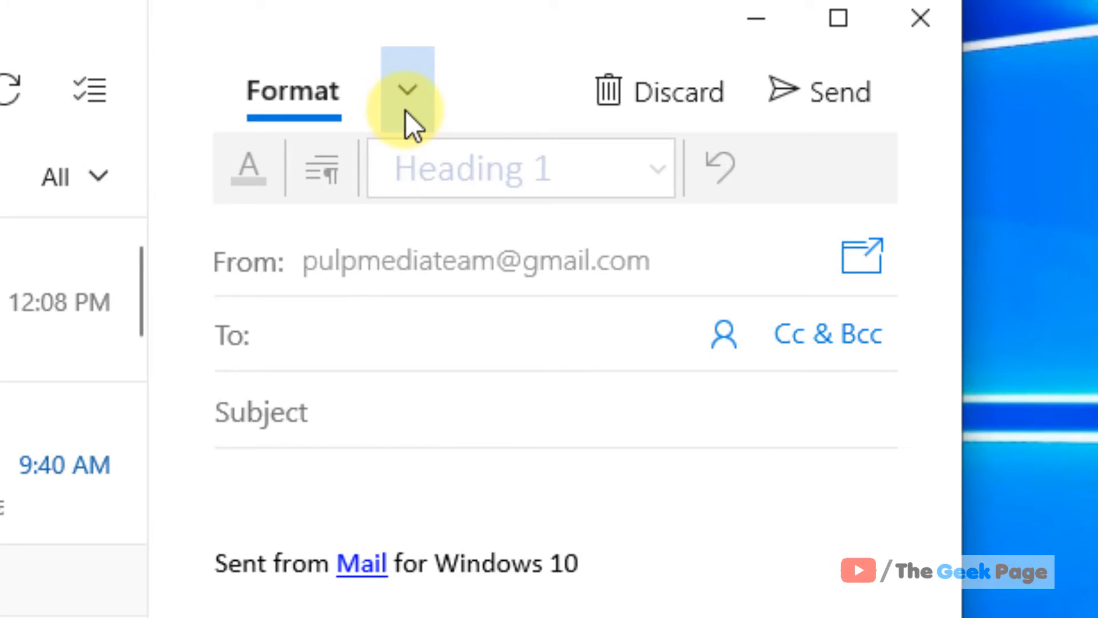
Step: Reveal the extra compose tabs Insert, Draw and Options in the Mail draft
left_click(407, 89)
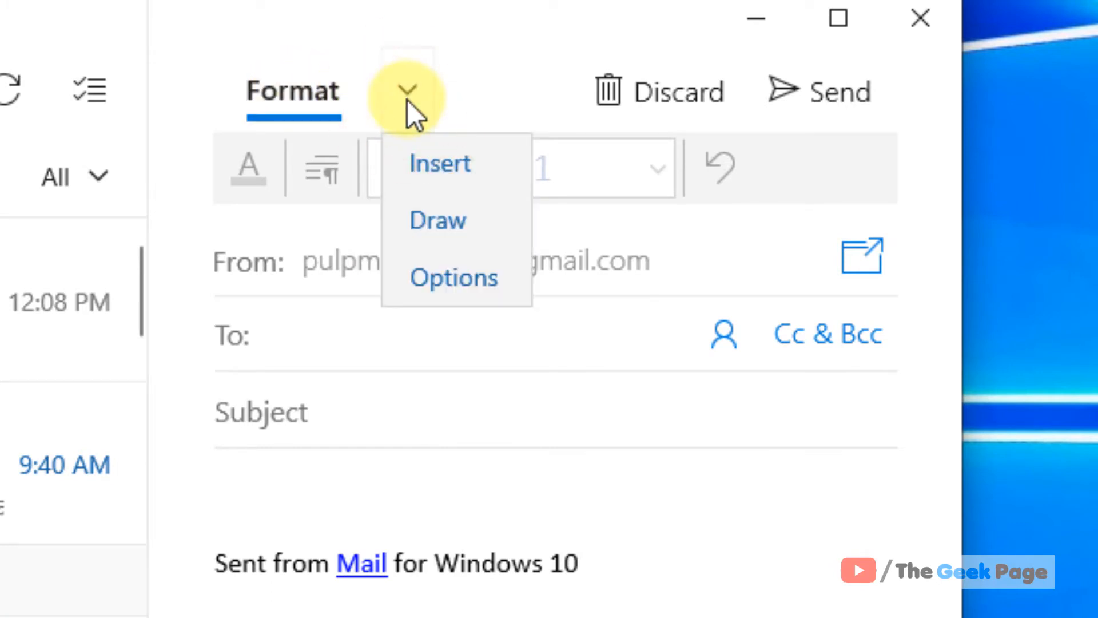
mouse_move(455, 277)
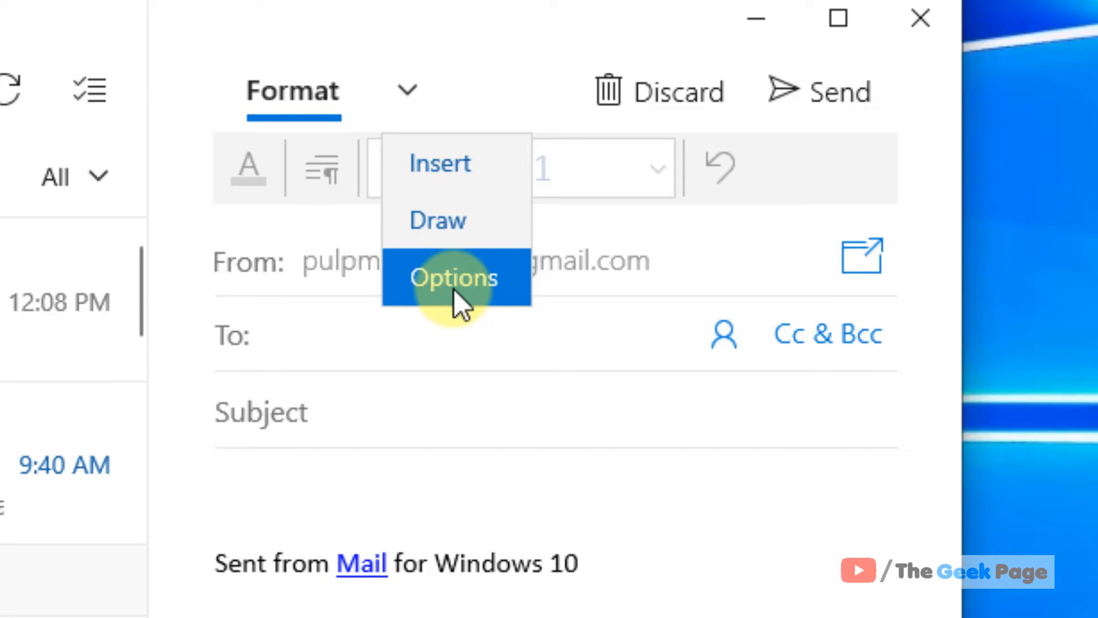
mouse_move(473, 308)
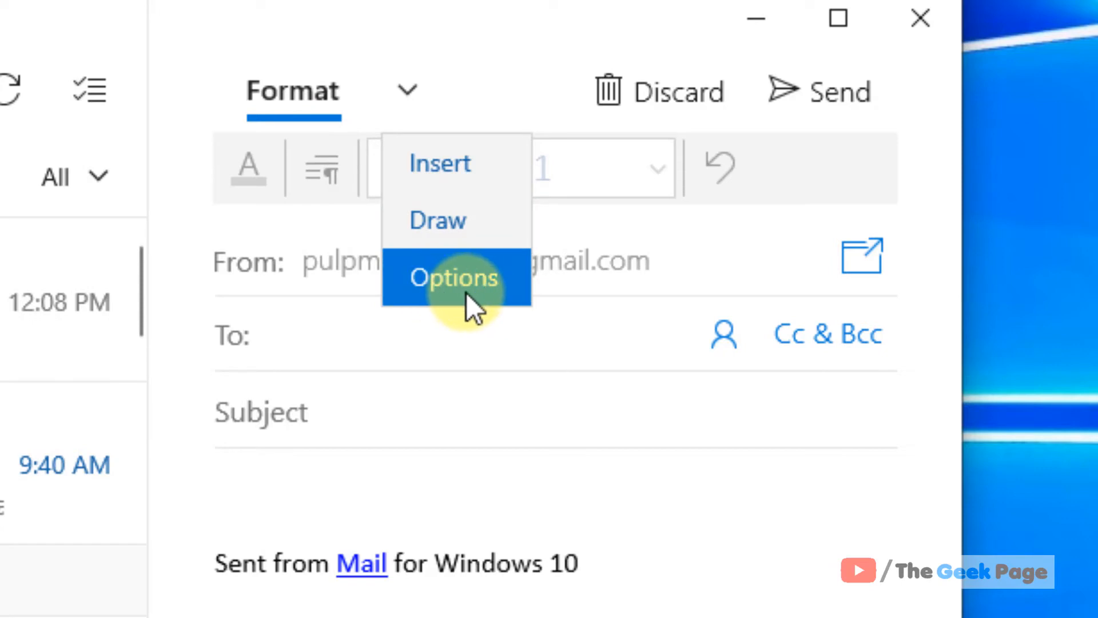
Step: In the draft's Options tools, tick 'Hide All Proofing Marks' under Spelling
left_click(453, 276)
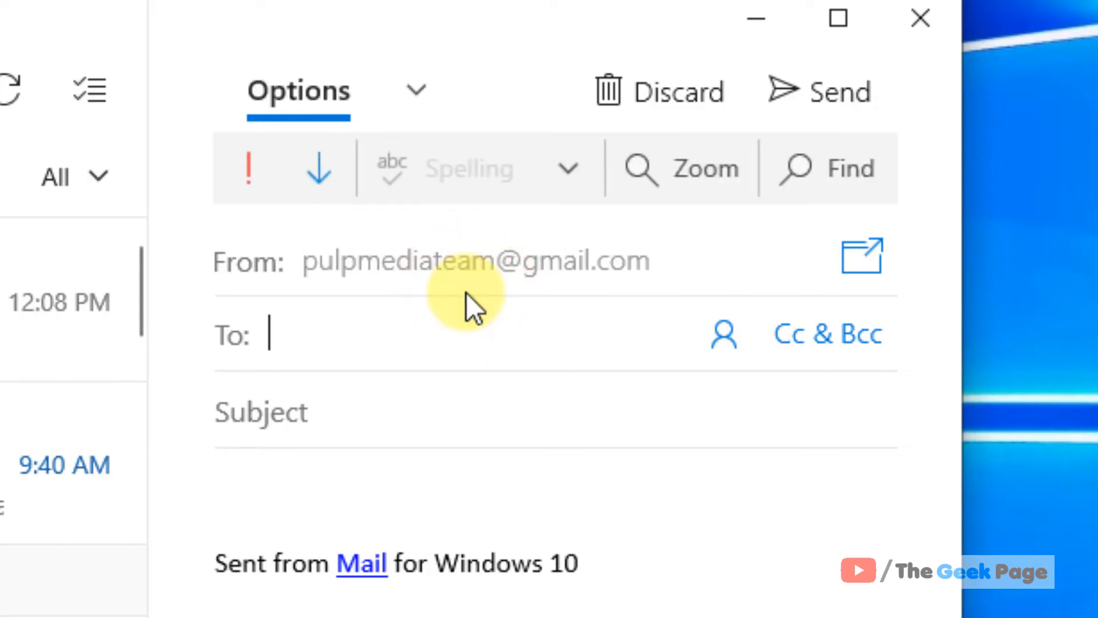
mouse_move(569, 168)
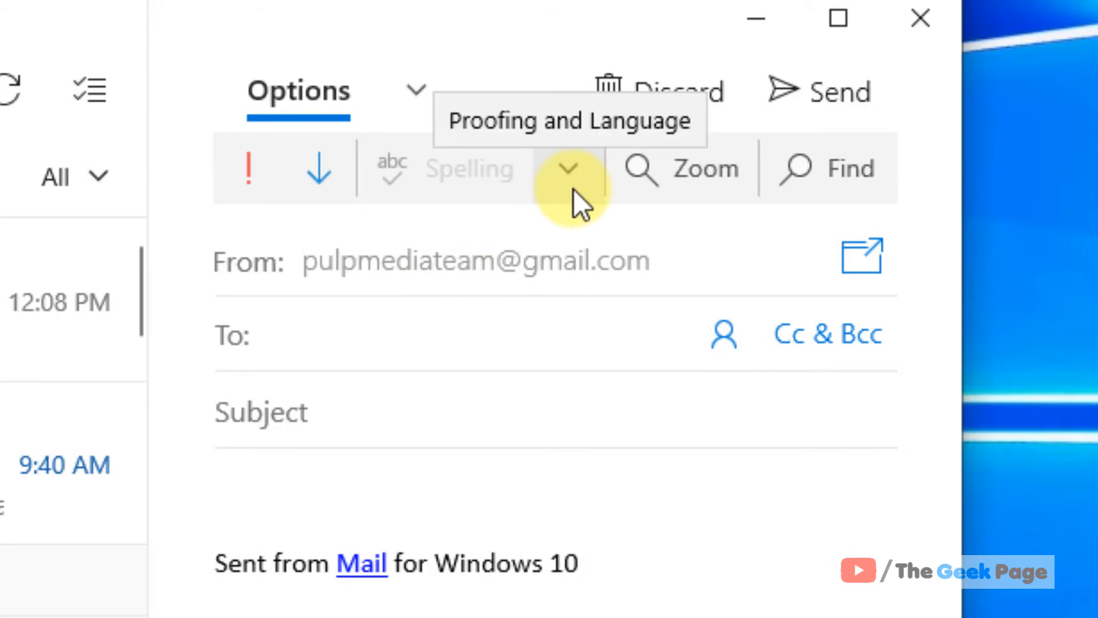
left_click(569, 168)
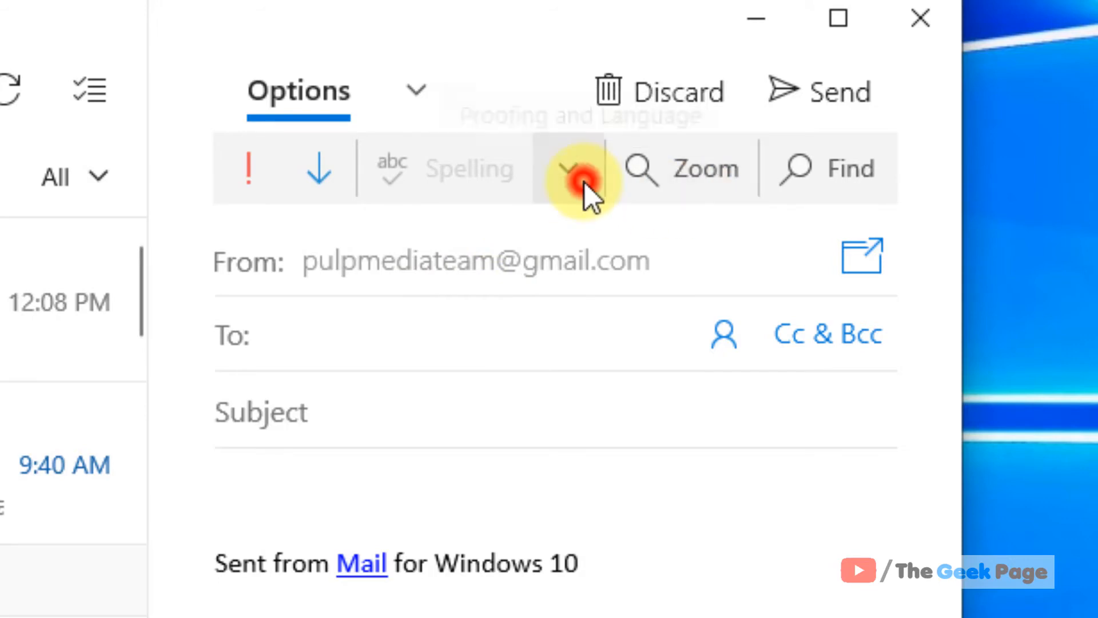
left_click(569, 168)
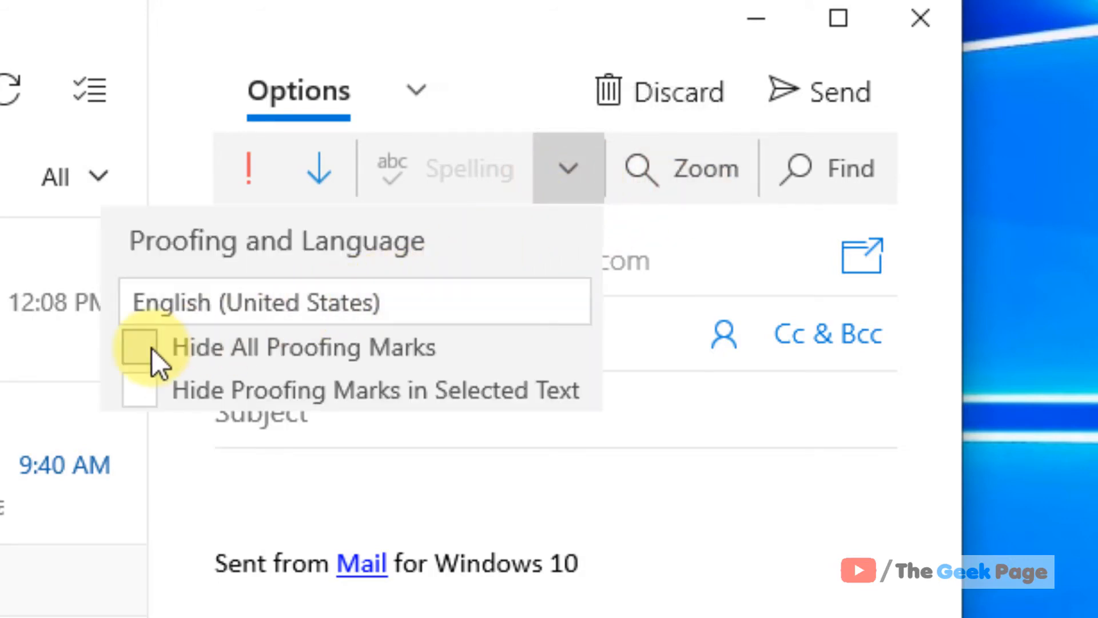
left_click(139, 348)
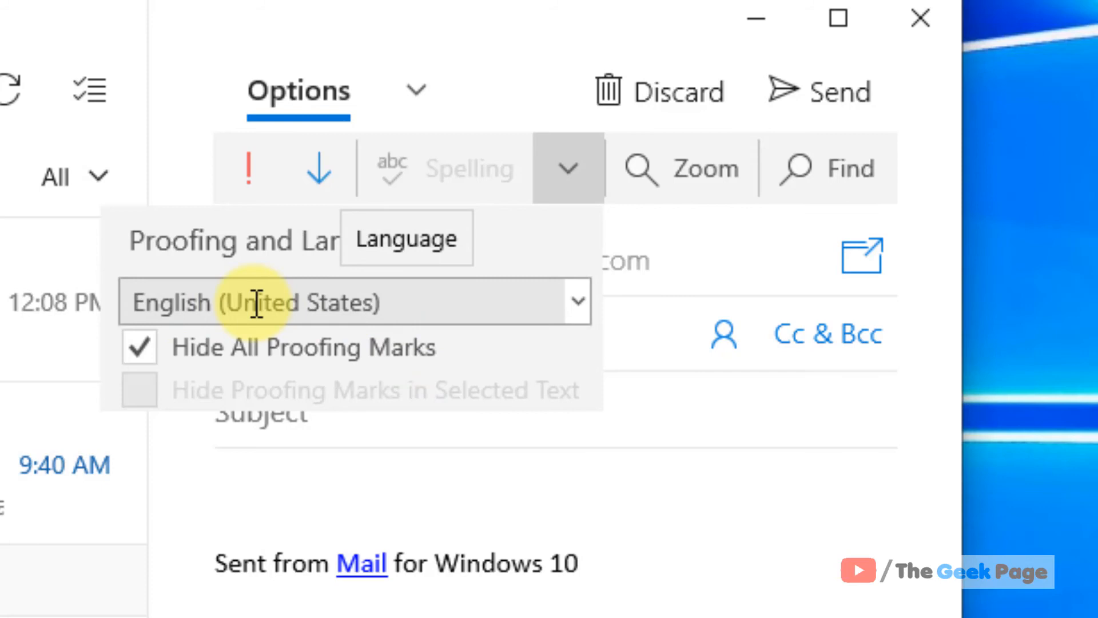
left_click(575, 301)
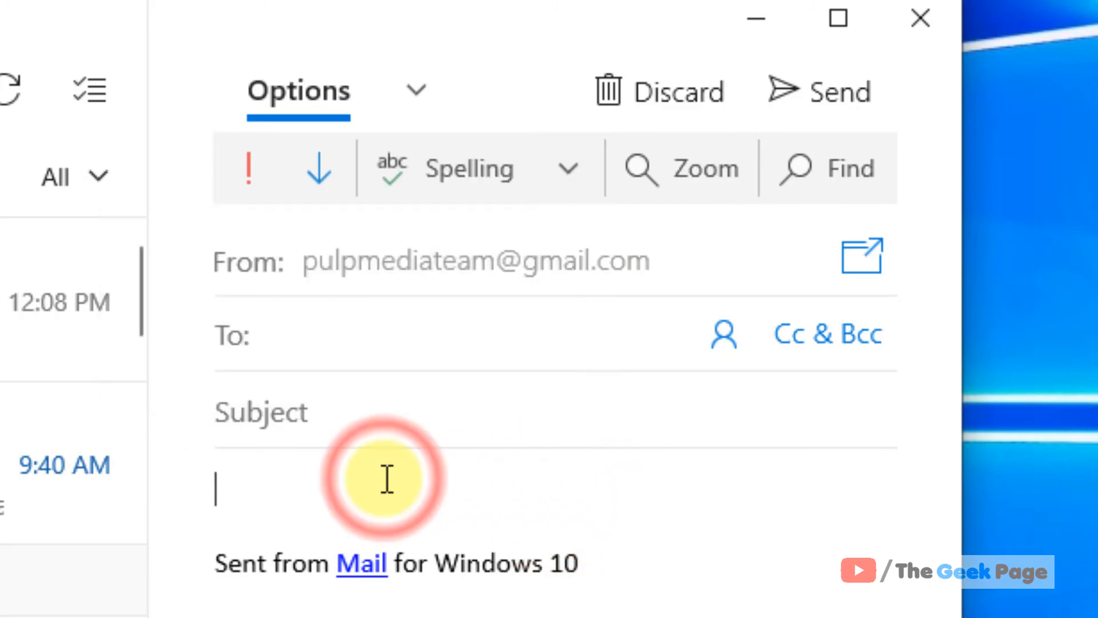
Step: Enter the test text 'Ffhh hh' in the message body, left uncorrected and unmarked
type("Ffhh")
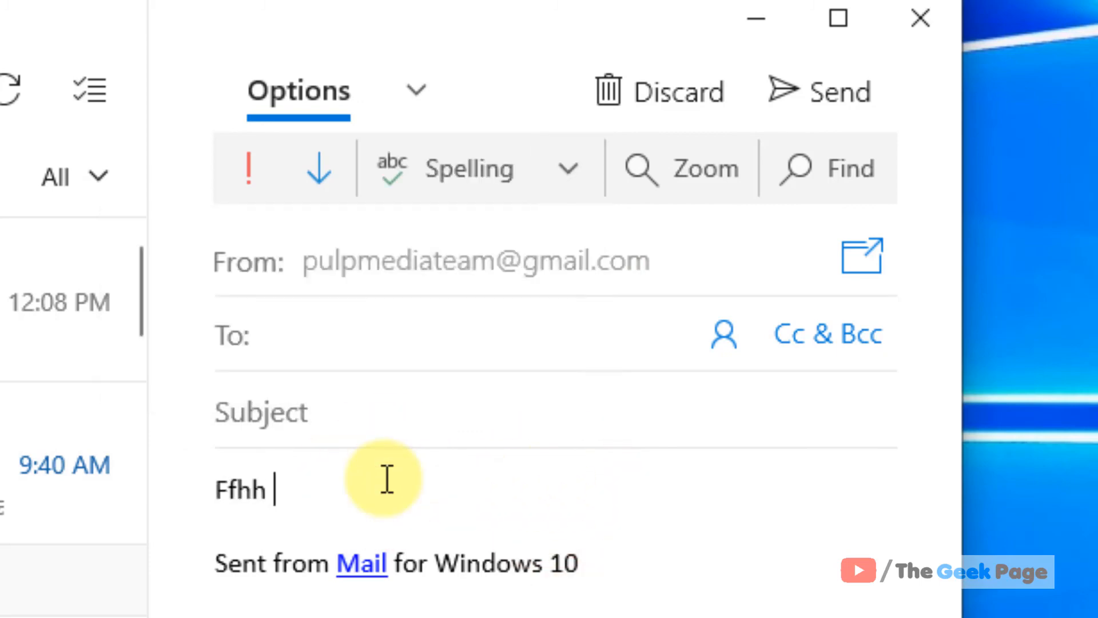
type("hh")
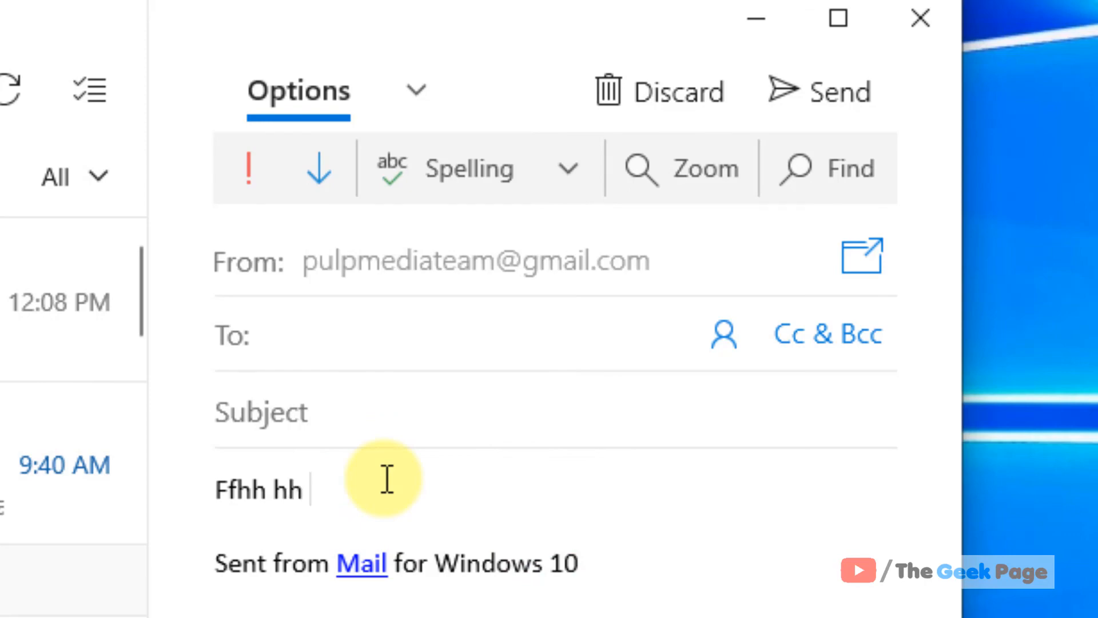